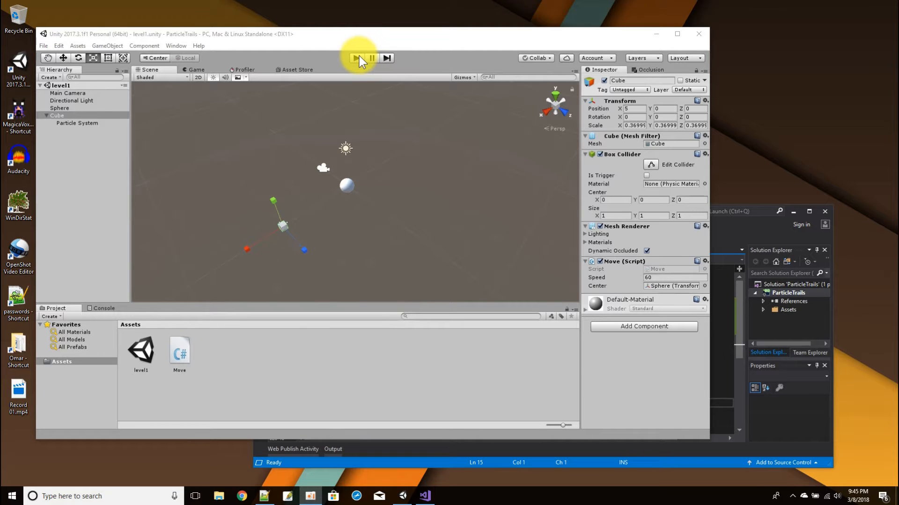
Play the level1 scene to preview the finished trail effect, then stop the run
click(356, 58)
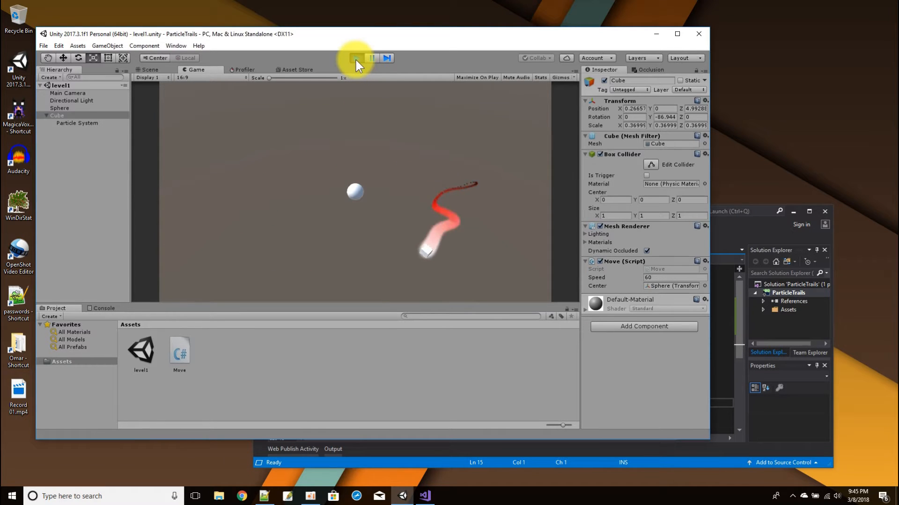
click(356, 57)
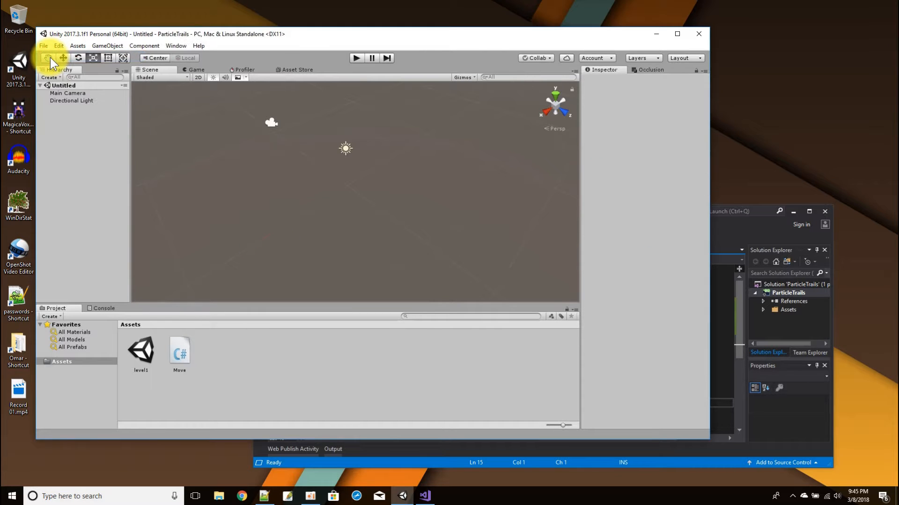
Add a Sphere to the scene and reset its Transform to the origin
right_click(63, 85)
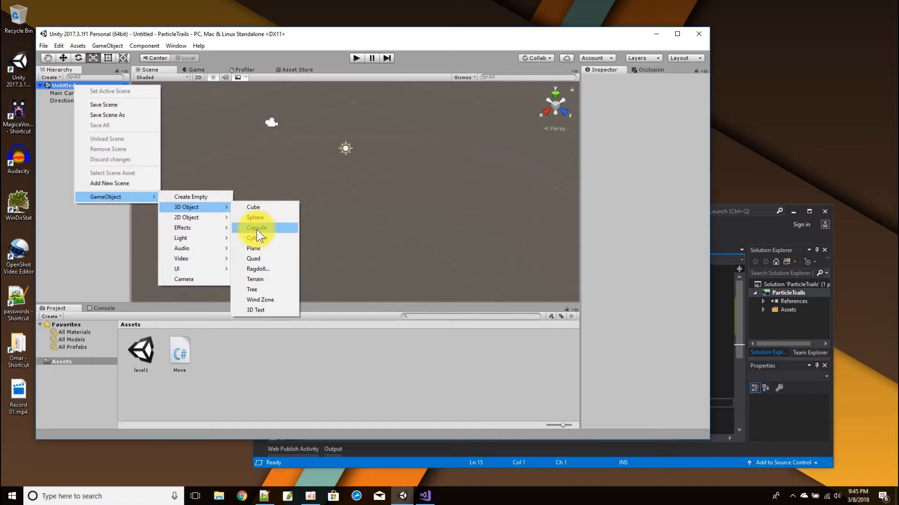
click(255, 218)
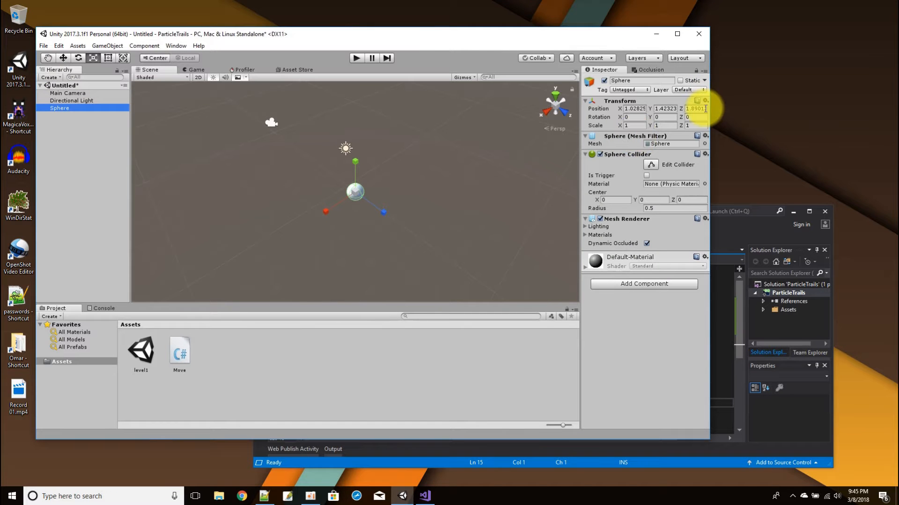
click(706, 100)
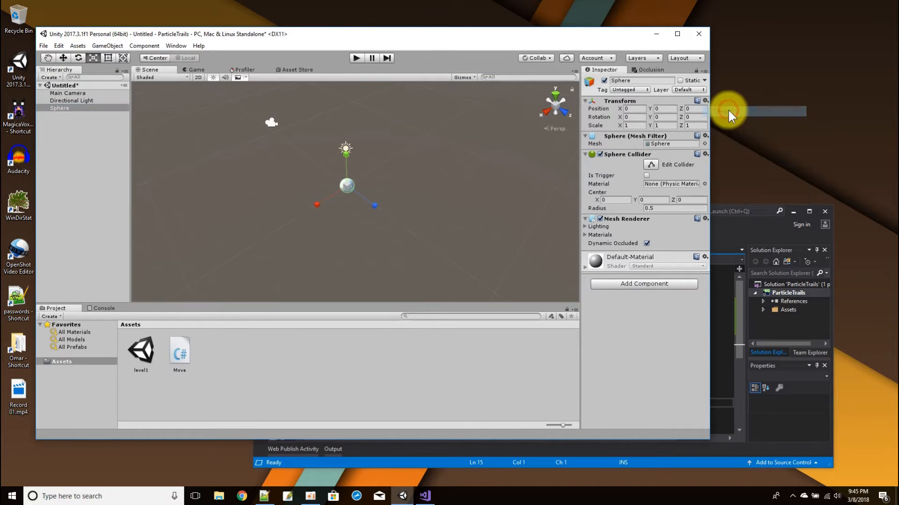
Add a Cube and set its Position X to 5, scaled down to about 0.377
click(69, 85)
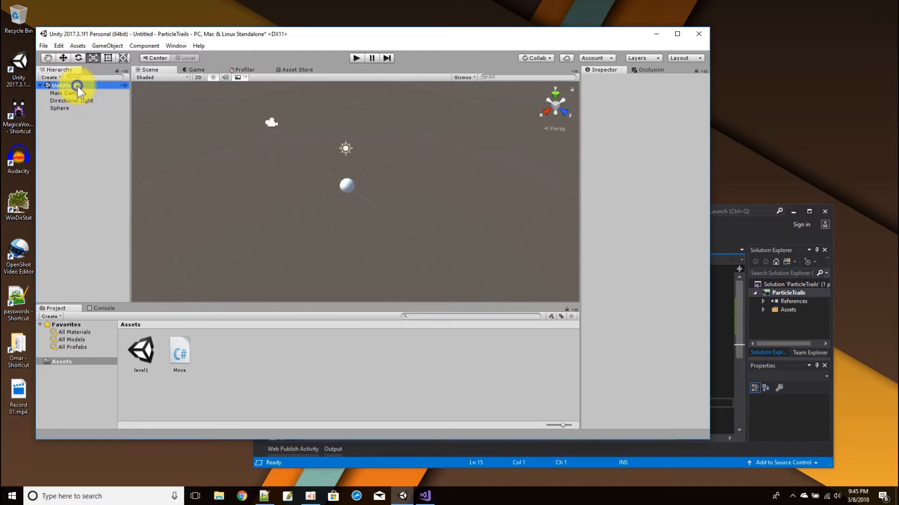
right_click(79, 89)
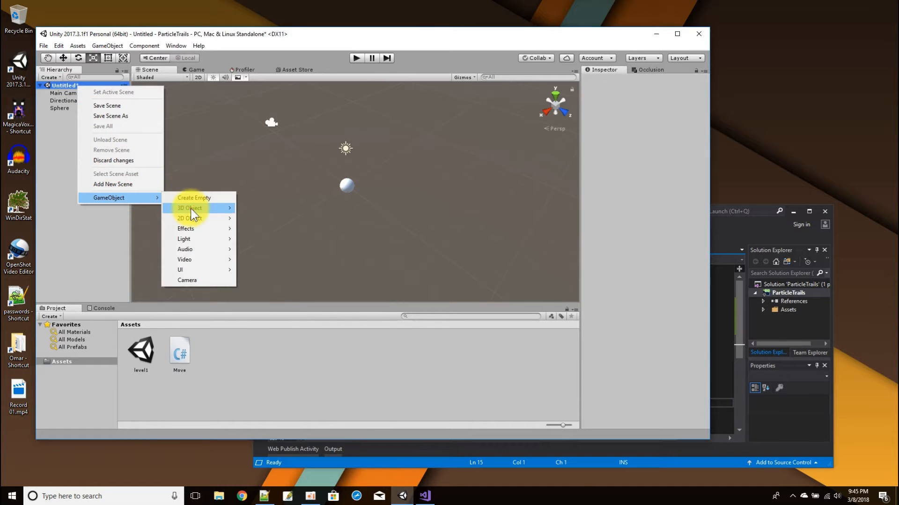
click(189, 208)
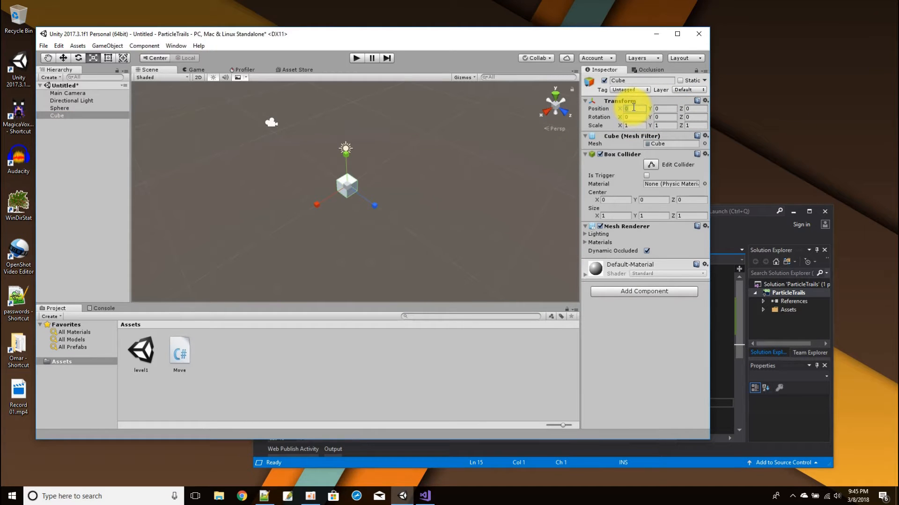
text(5)
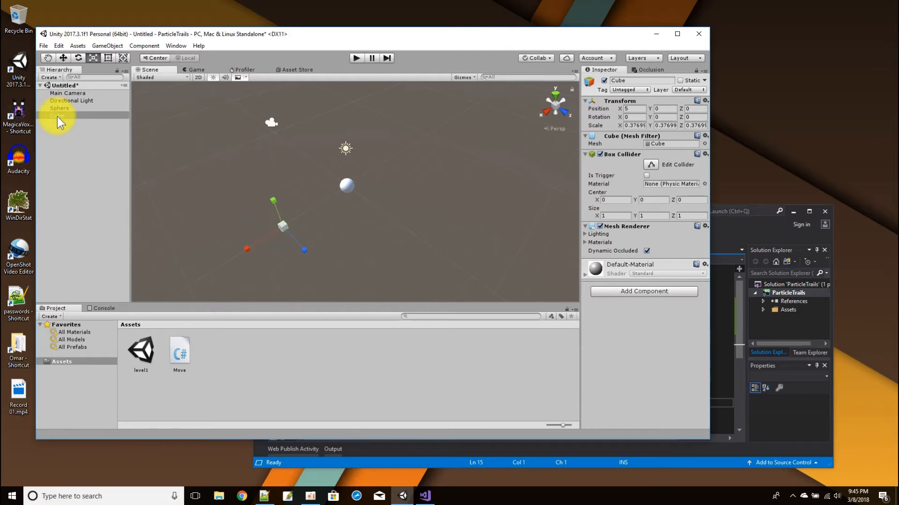
Review Move.cs, which calls RotateAround on the center position using the speed field
click(58, 115)
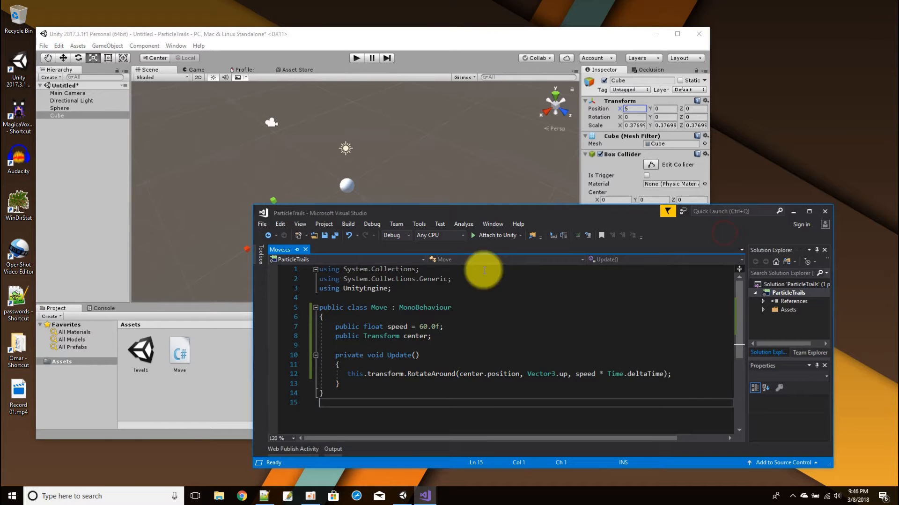
mouse_move(506, 307)
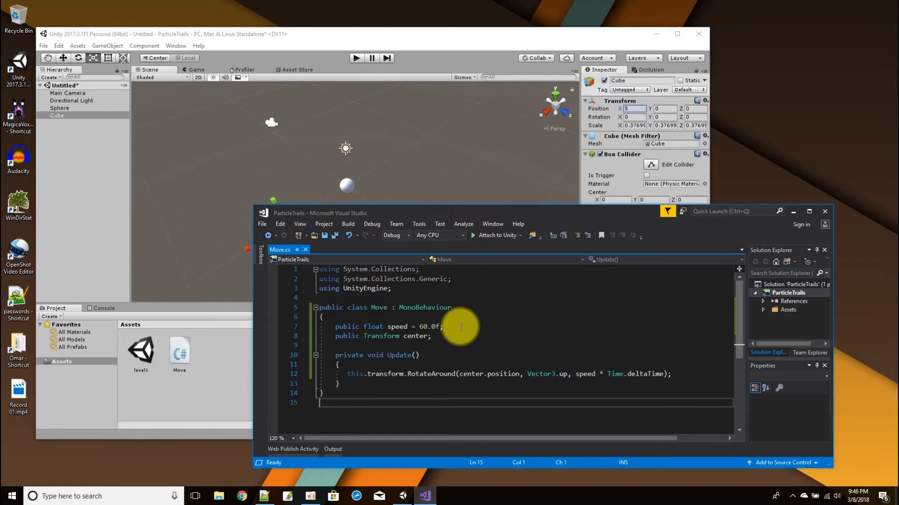
mouse_move(448, 338)
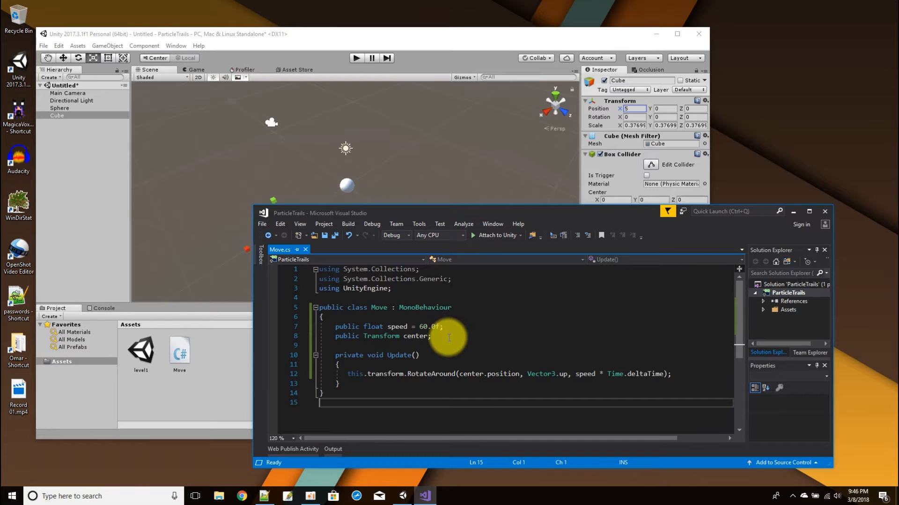
mouse_move(605, 319)
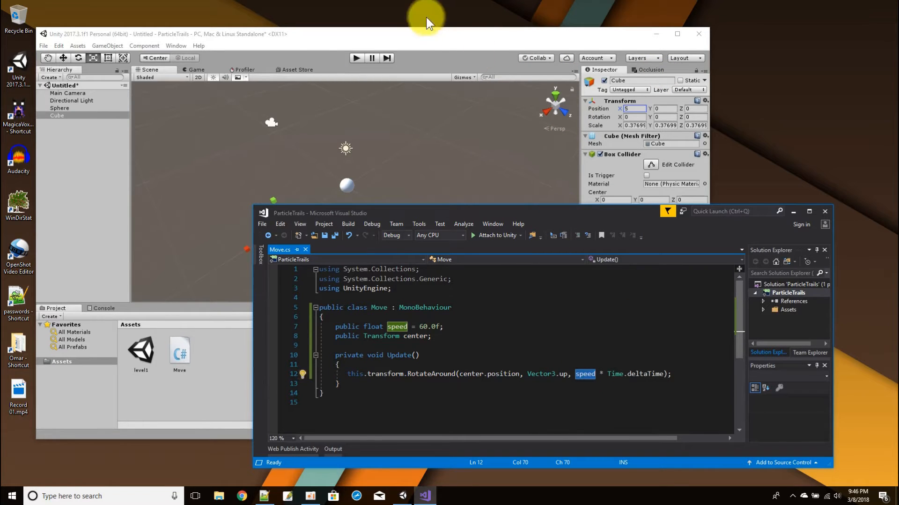
Play the scene to test the cube orbiting the sphere at speed 60, then stop
click(357, 58)
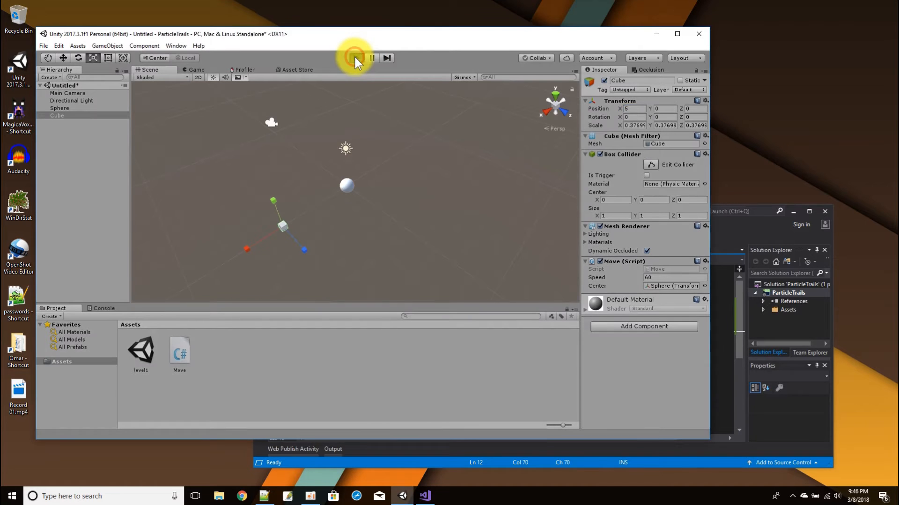
click(357, 58)
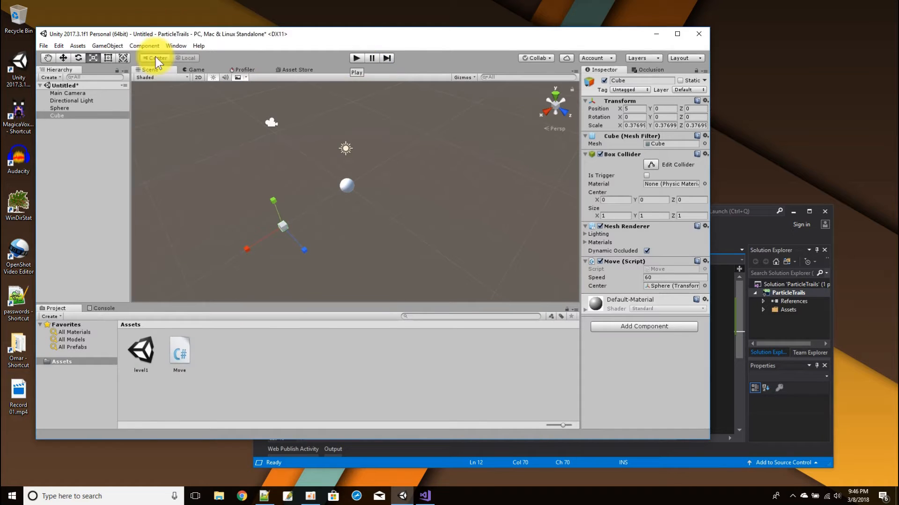
Select the Main Camera in the Hierarchy and play the scene again to watch the orbit
click(67, 93)
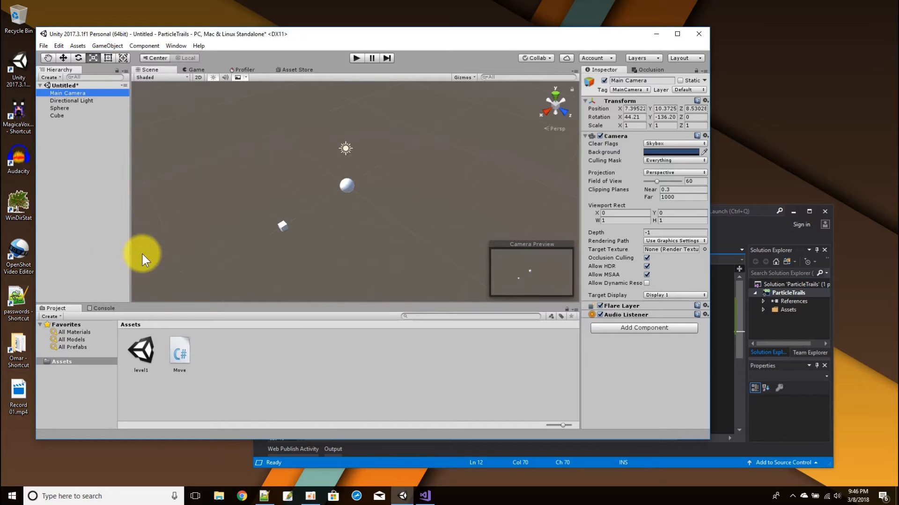
click(355, 58)
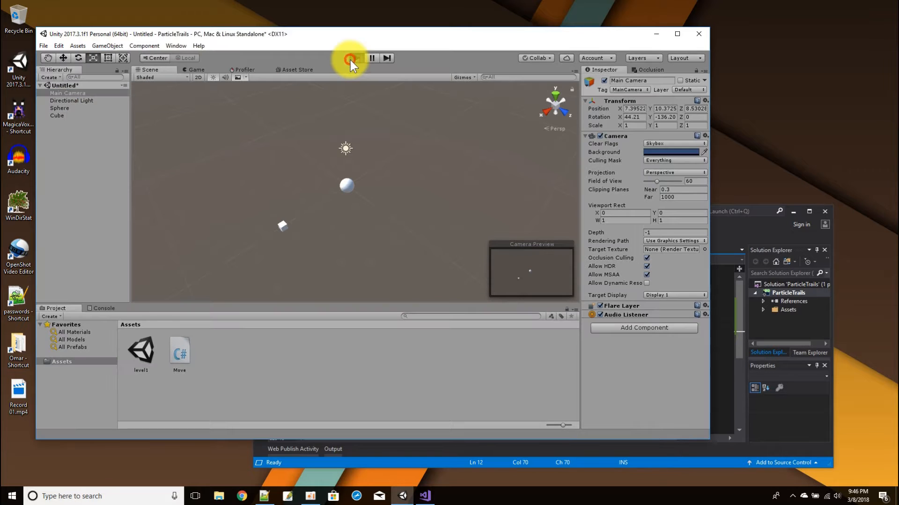
click(349, 58)
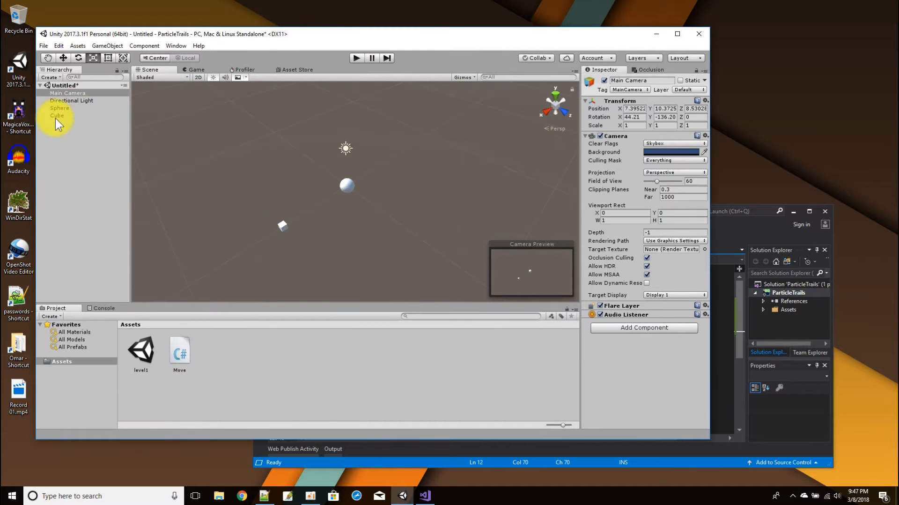
Add a Particle System as a child of the Cube via Effects > Particle System
right_click(56, 116)
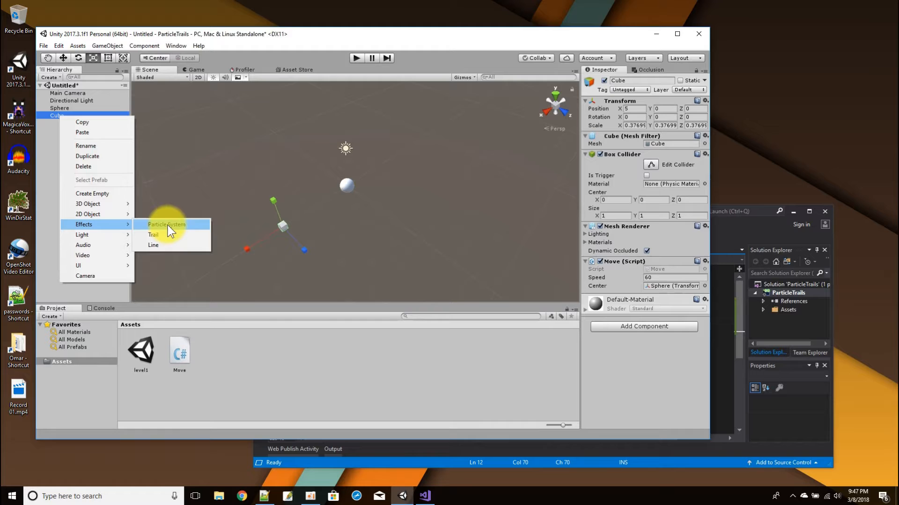
click(166, 224)
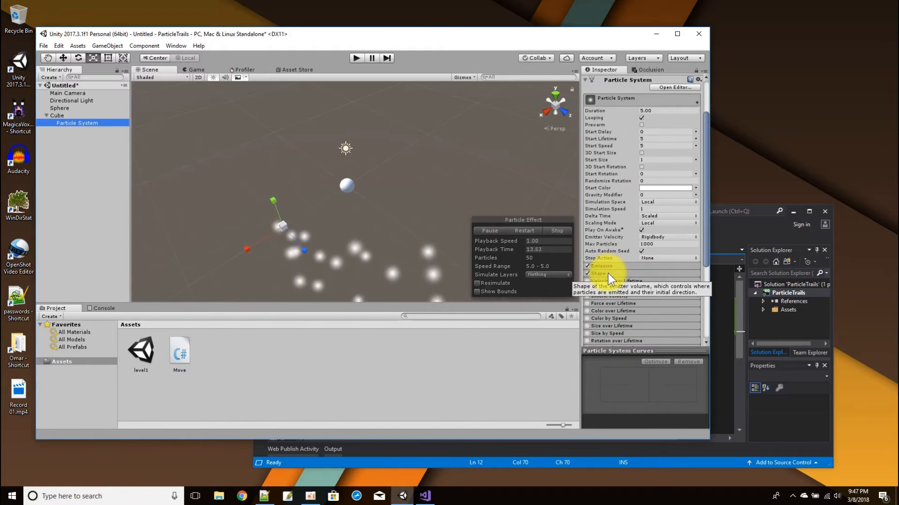
Switch the particle emitter shape from cone to sphere, then stop the particle preview
click(597, 272)
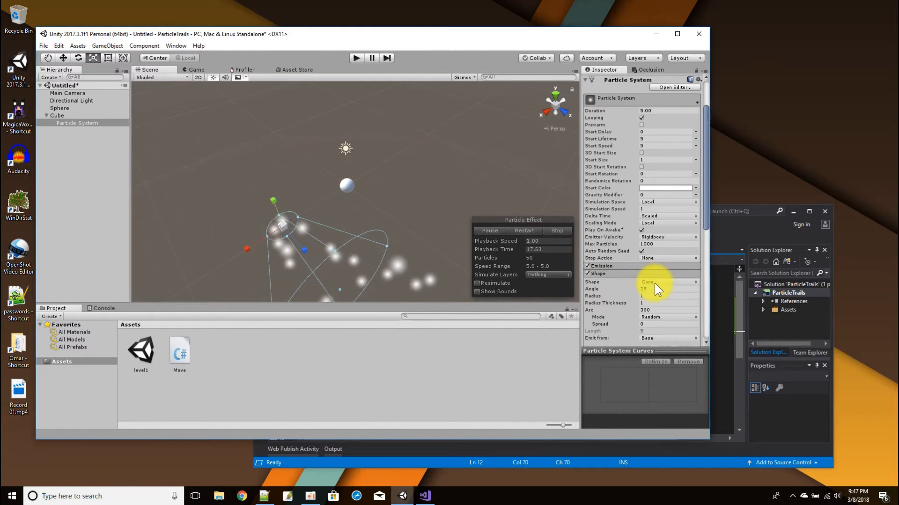
click(668, 281)
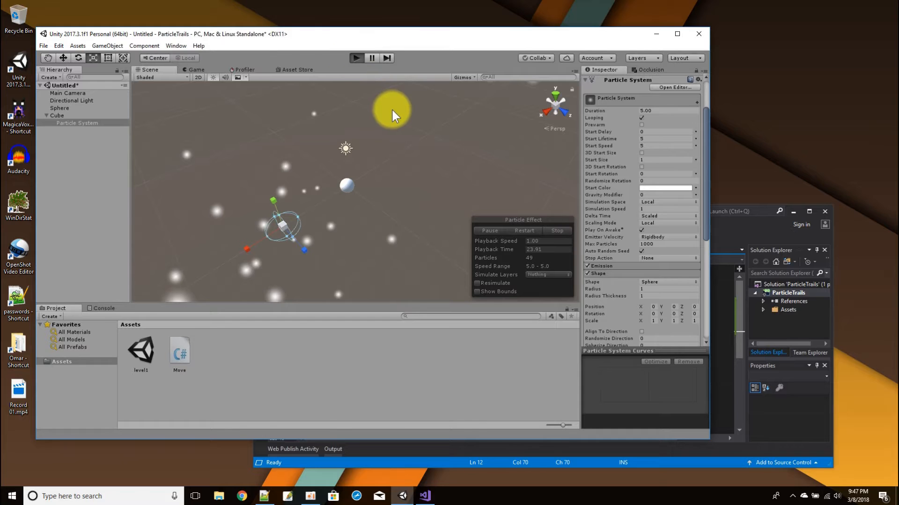
click(195, 69)
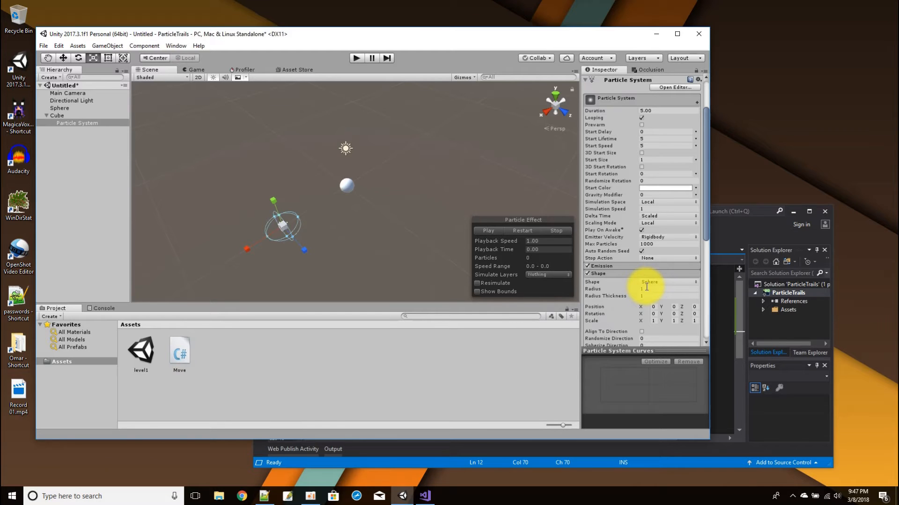
mouse_move(634, 223)
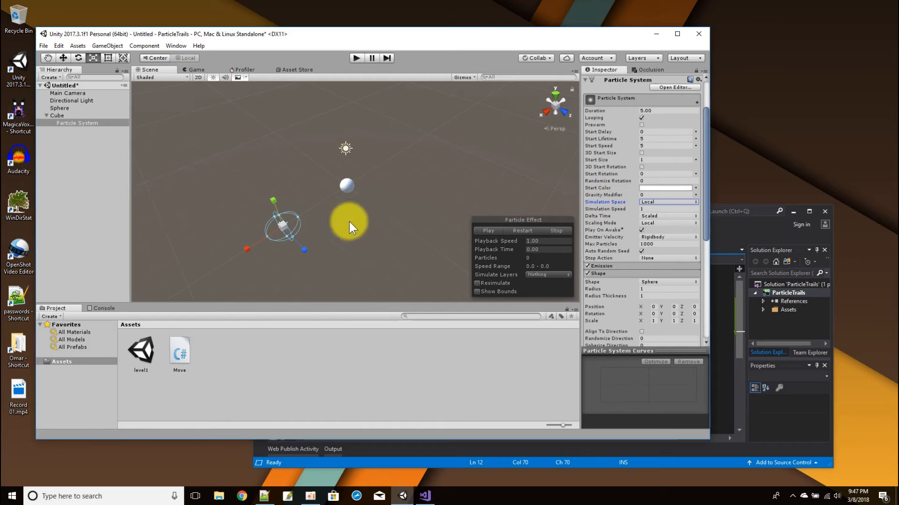
Set the particle Simulation Space to World and play-test the result
drag(348, 222, 263, 189)
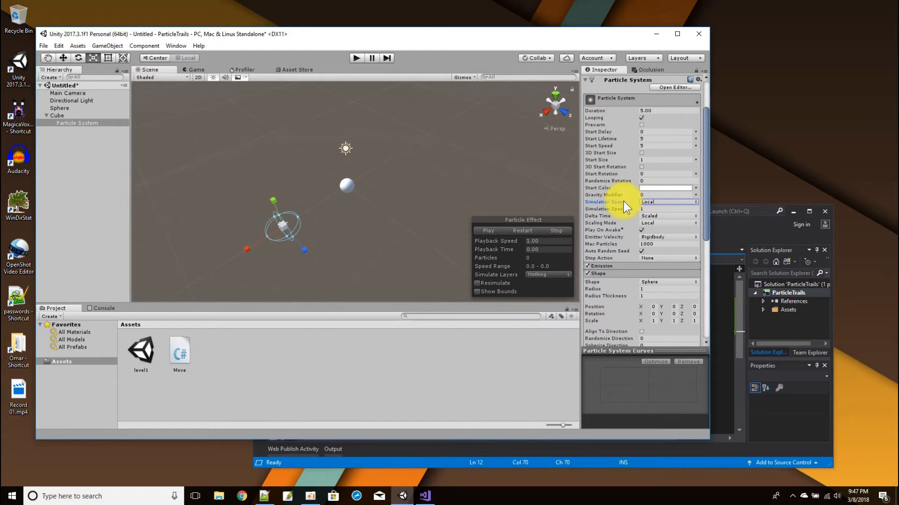
click(668, 202)
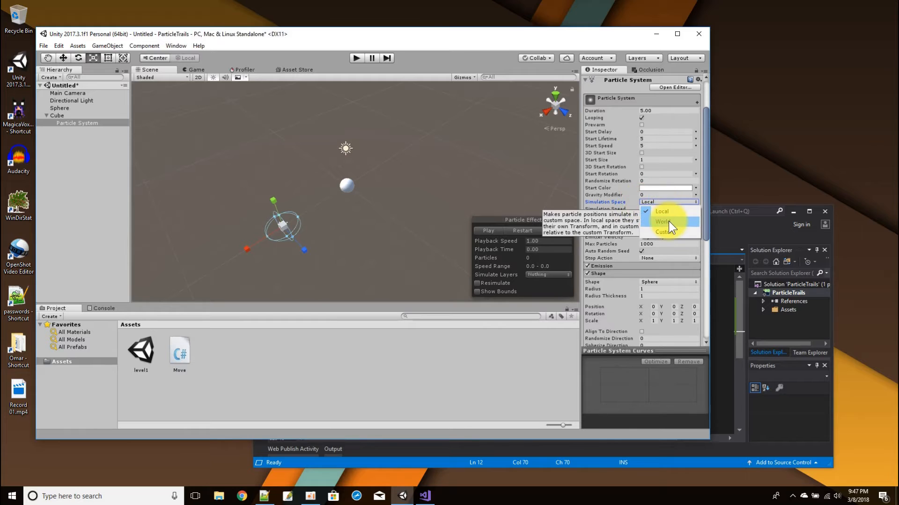
click(662, 221)
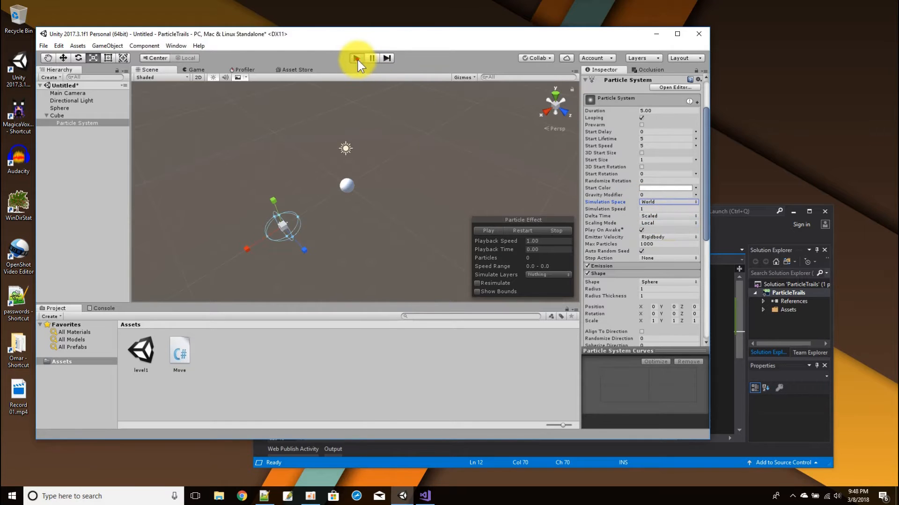
click(357, 59)
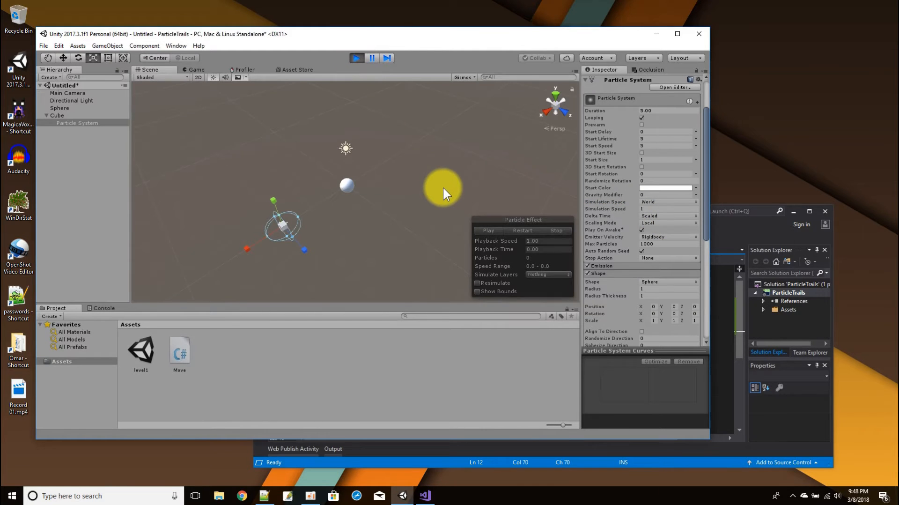
click(195, 69)
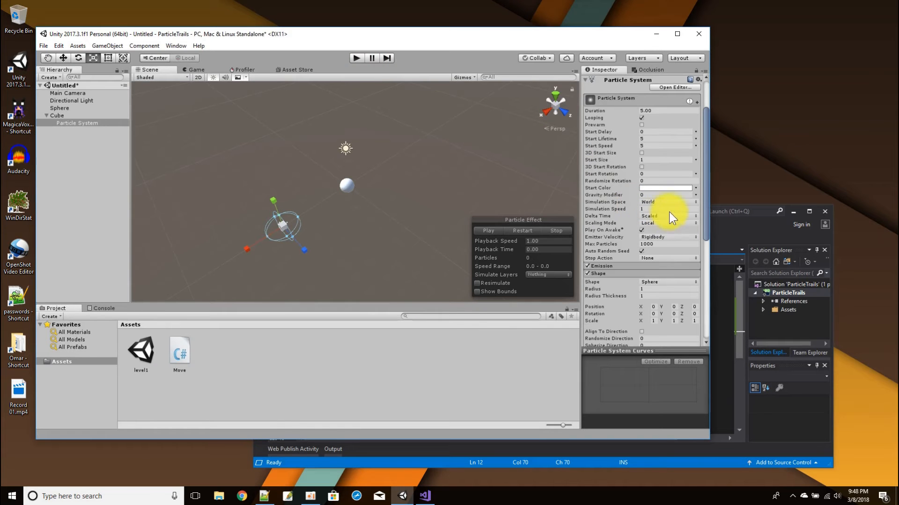
mouse_move(649, 261)
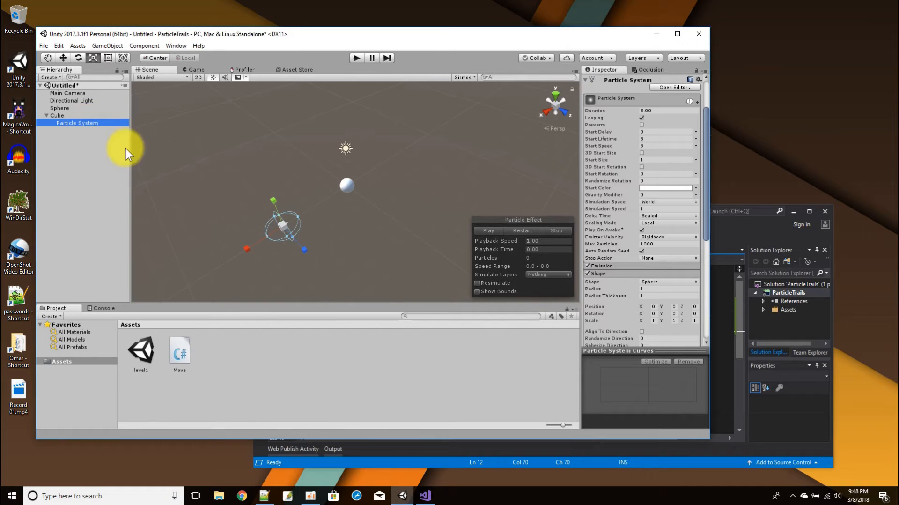
mouse_move(619, 296)
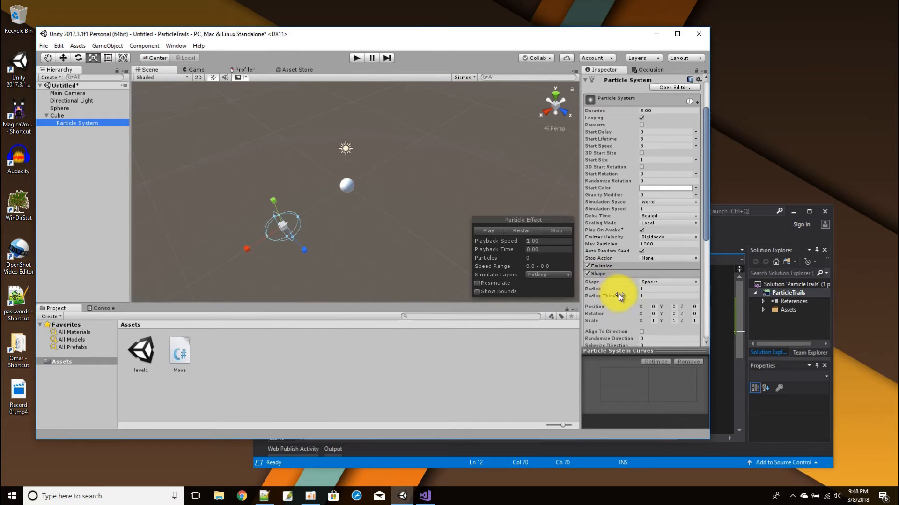
mouse_move(601, 289)
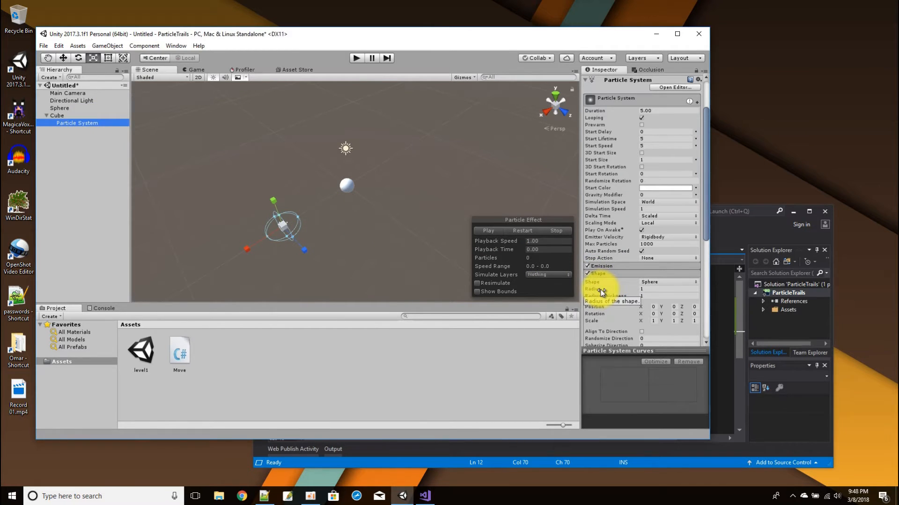
mouse_move(624, 194)
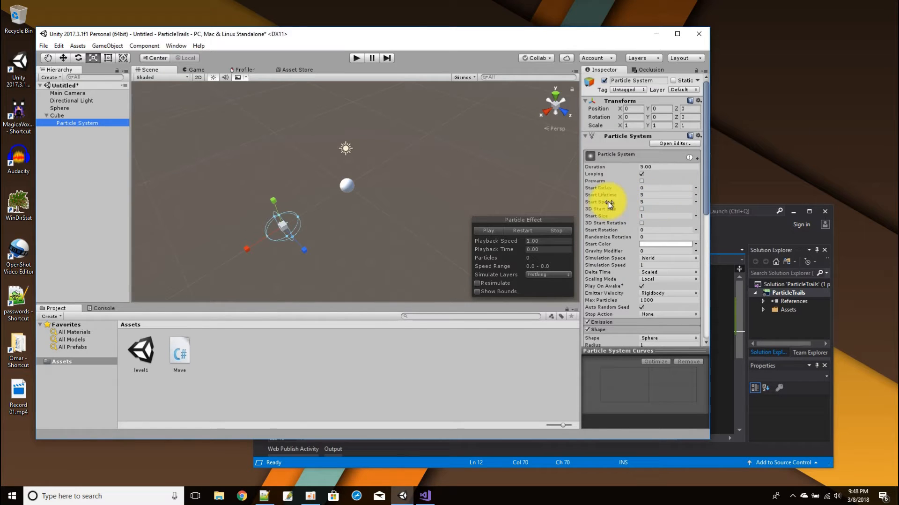
mouse_move(609, 202)
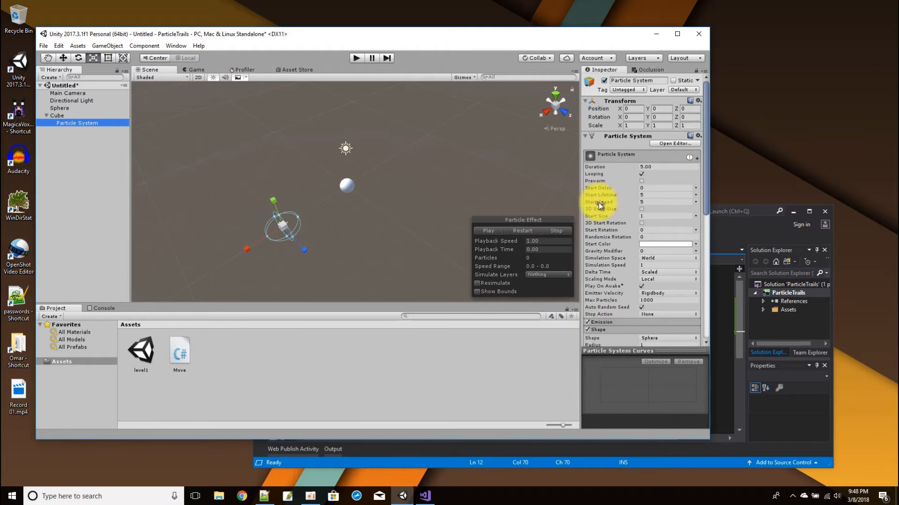
click(664, 201)
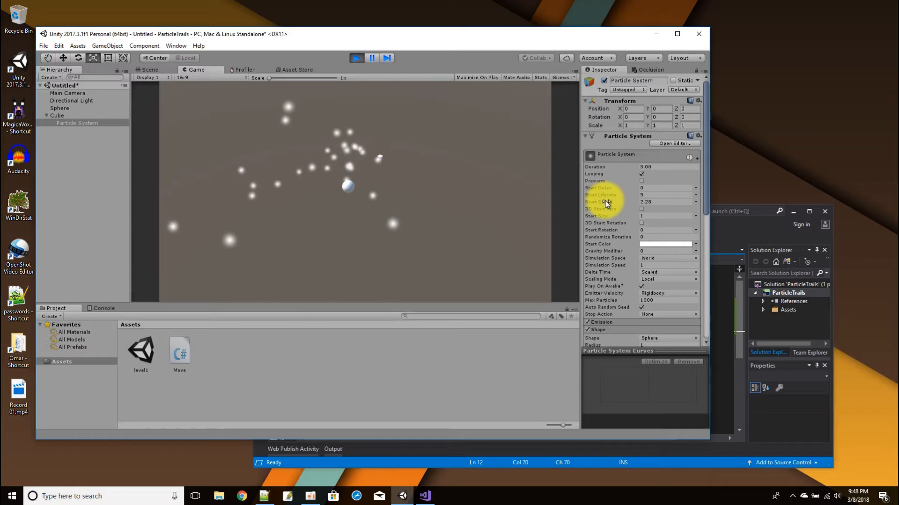
click(664, 202)
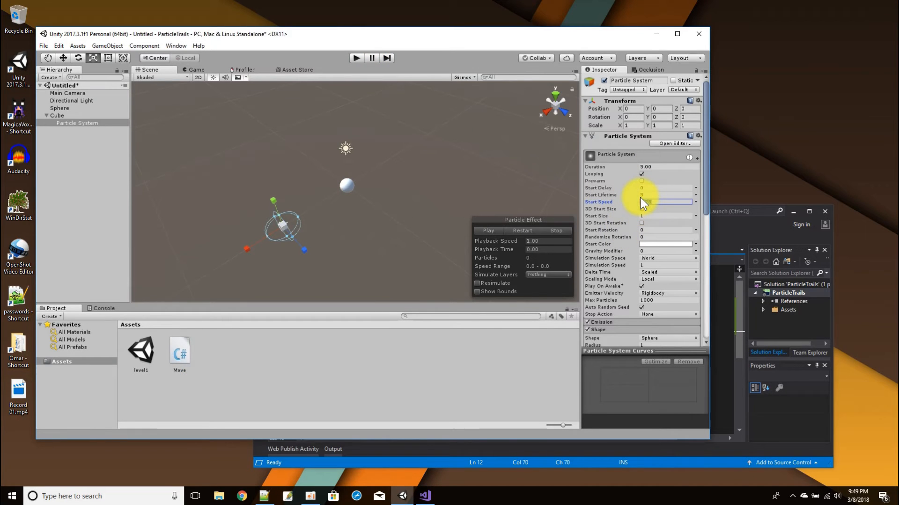
Set Start Speed to 0 and shrink the Shape radius to 0.01
click(657, 201)
text(0)
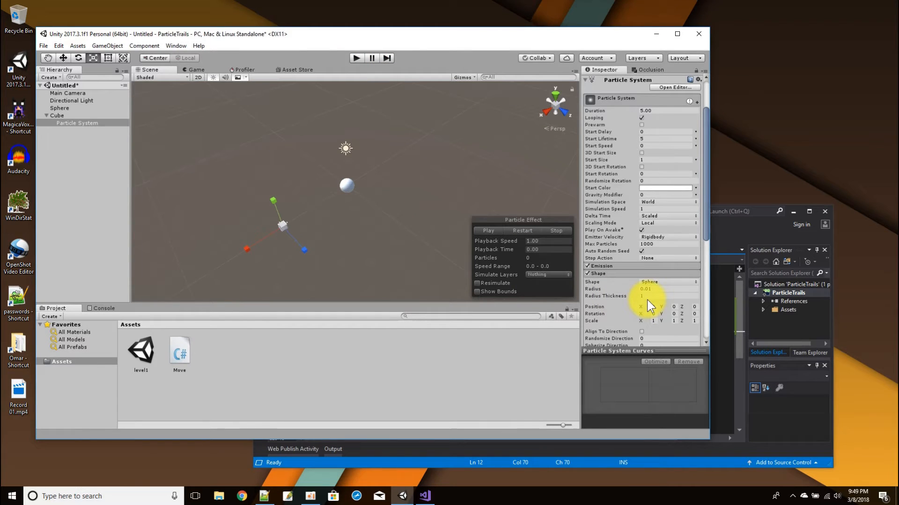
Set Emission Rate over Time to 0 and Rate over Distance to 30, leaving a white ring trail
scroll(down, 3)
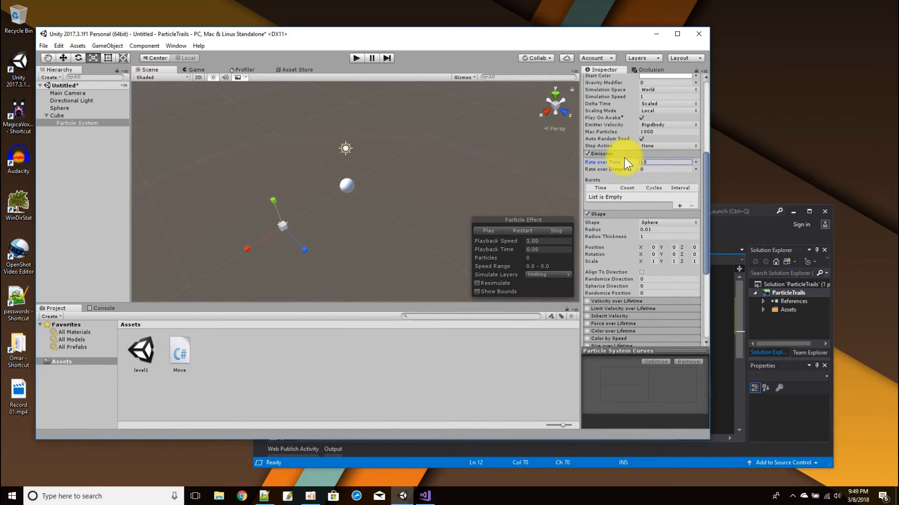
mouse_move(656, 169)
text(0)
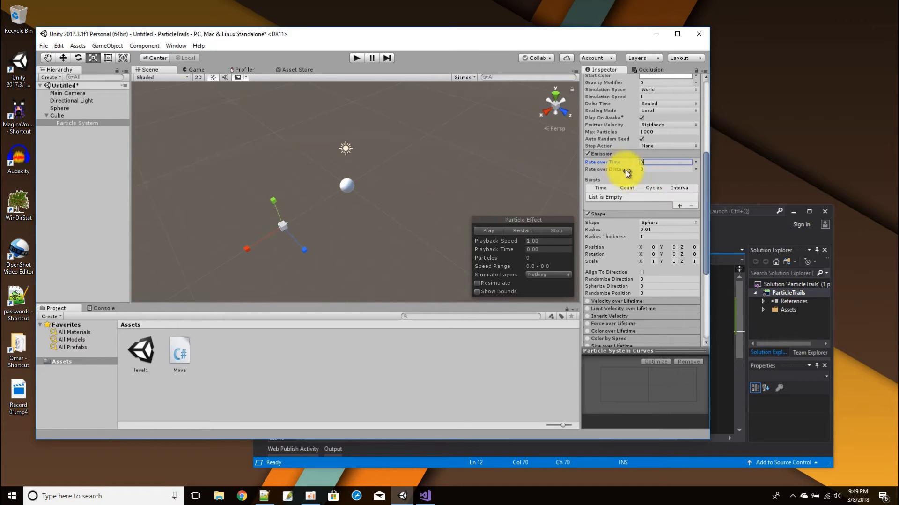
click(665, 169)
text(30)
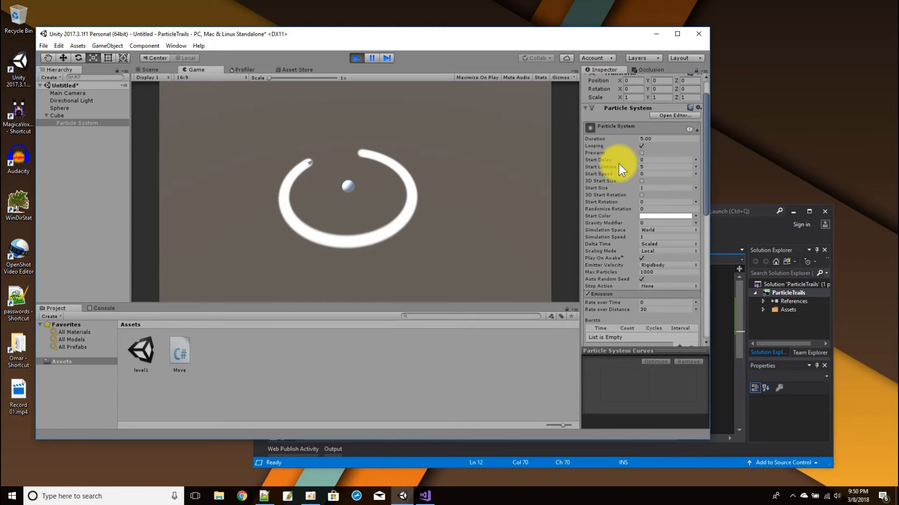
Set Start Lifetime to 1 so the trail shortens to an arc behind the cube
click(665, 166)
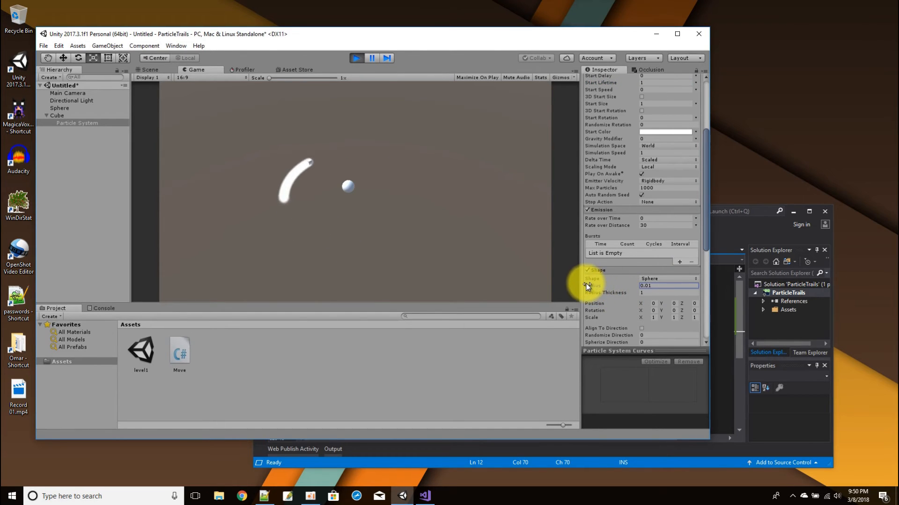
scroll(down, 3)
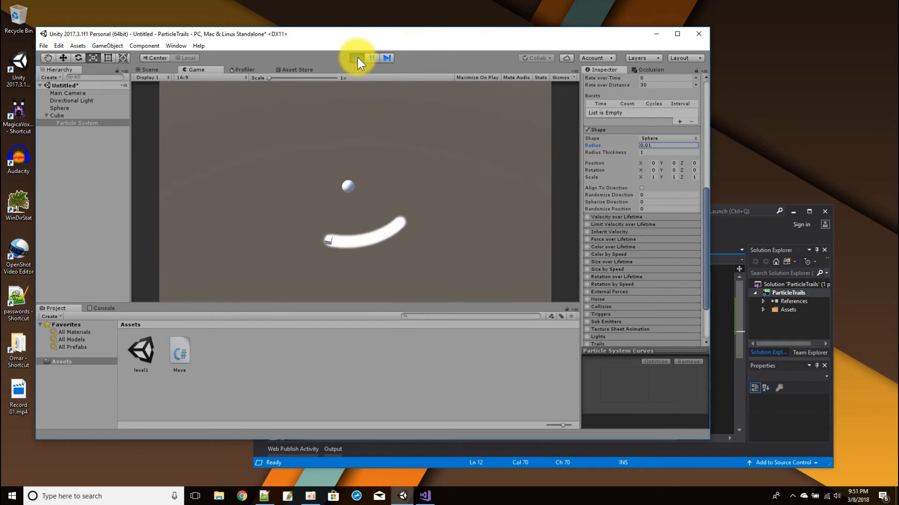
Enable Size over Lifetime with a descending curve so particles shrink, then play-test the tapering trail
click(149, 69)
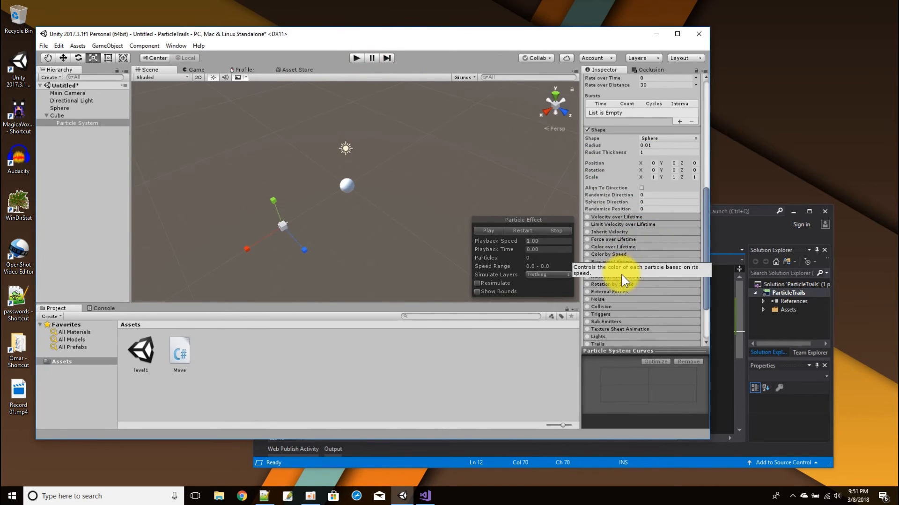
mouse_move(630, 264)
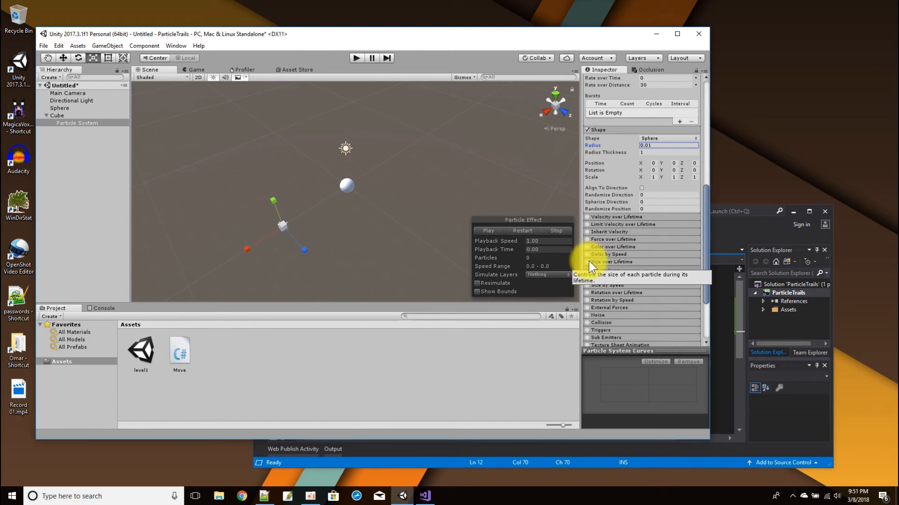
click(587, 261)
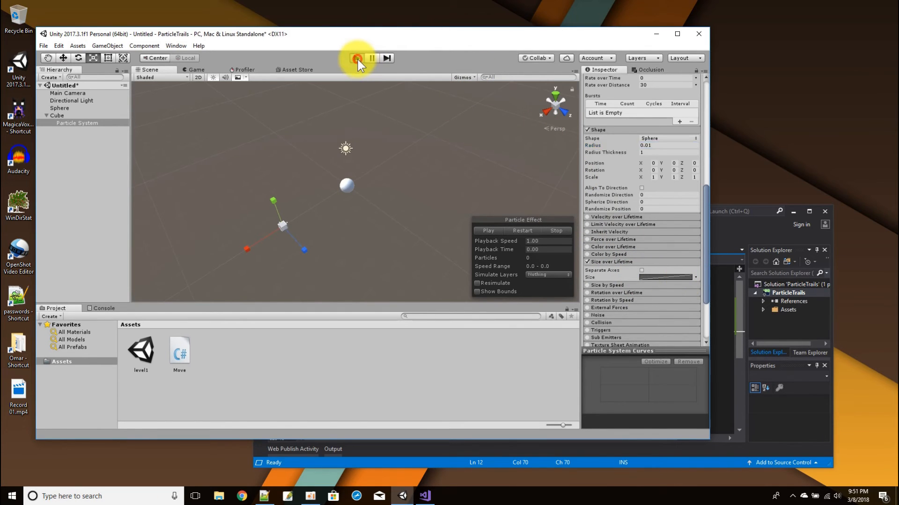
click(355, 57)
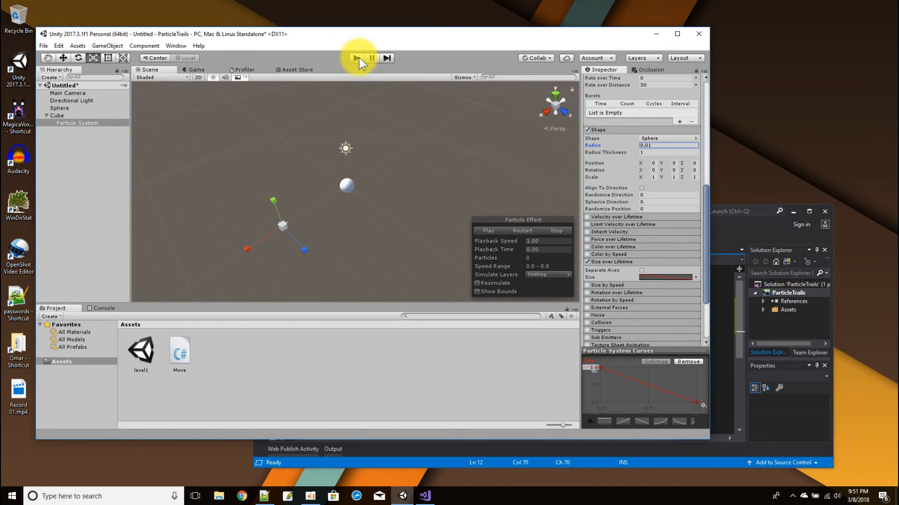
click(355, 58)
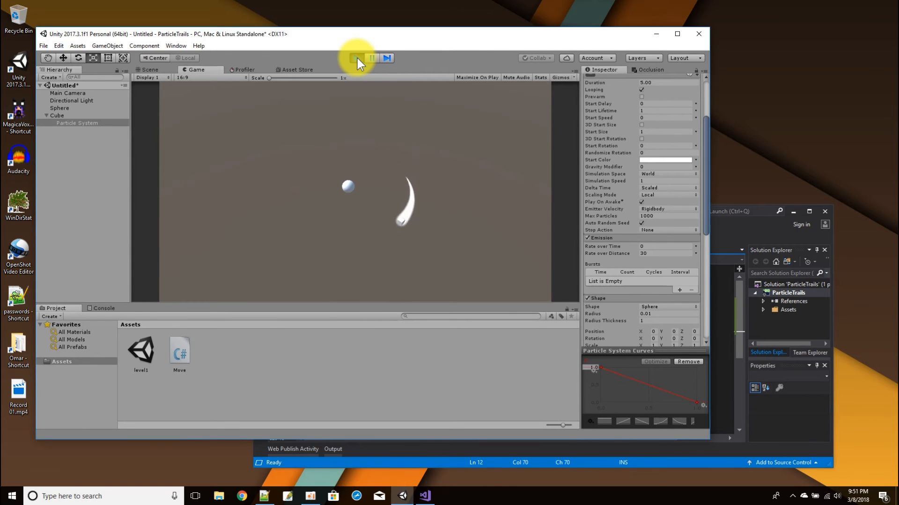
click(356, 57)
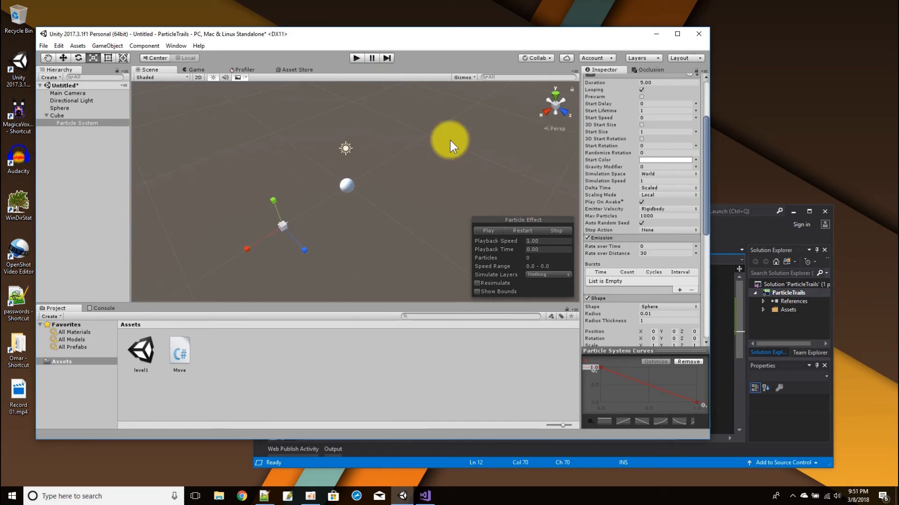
Enable Color over Lifetime and bring up its gradient, currently plain white
scroll(down, 3)
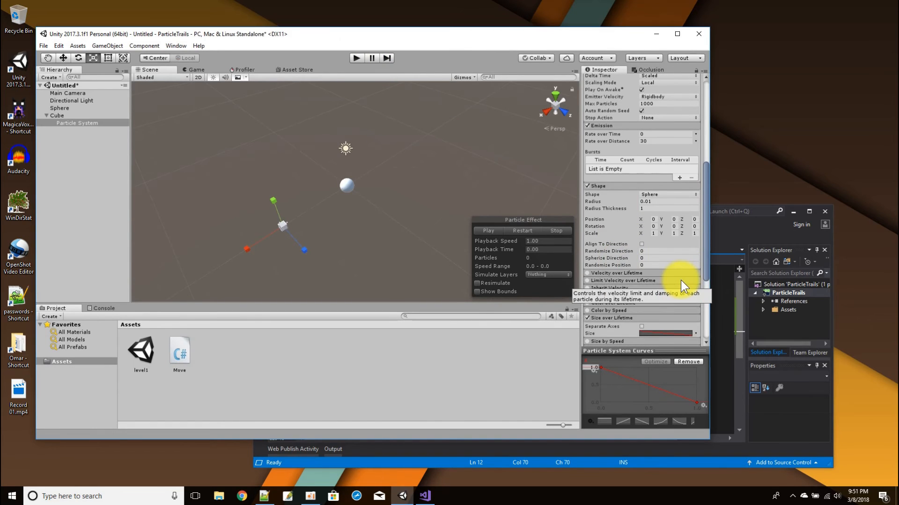
scroll(down, 3)
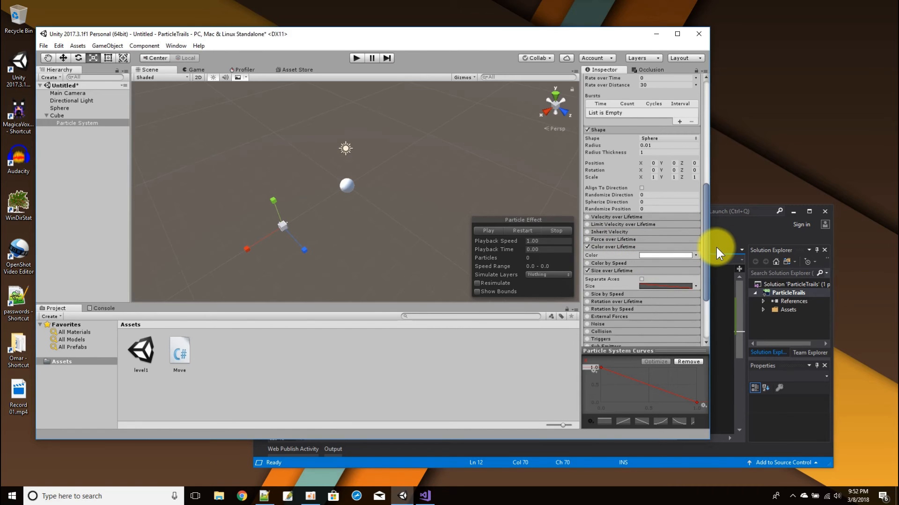
click(665, 255)
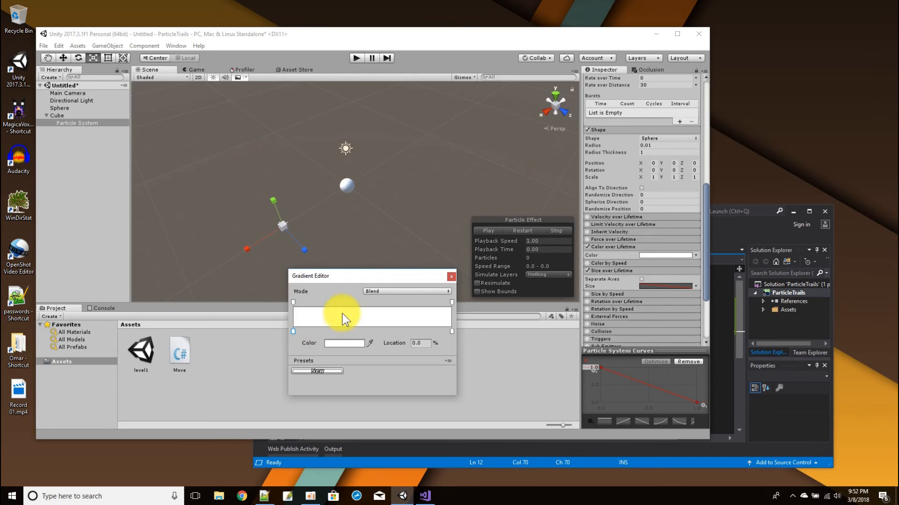
mouse_move(451, 314)
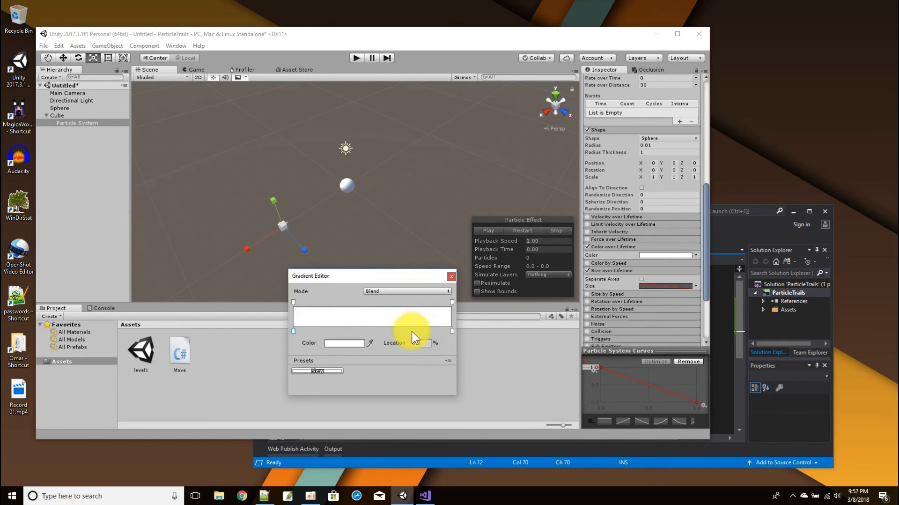
Add a red colour stop mid-gradient and make the end stop black
click(385, 331)
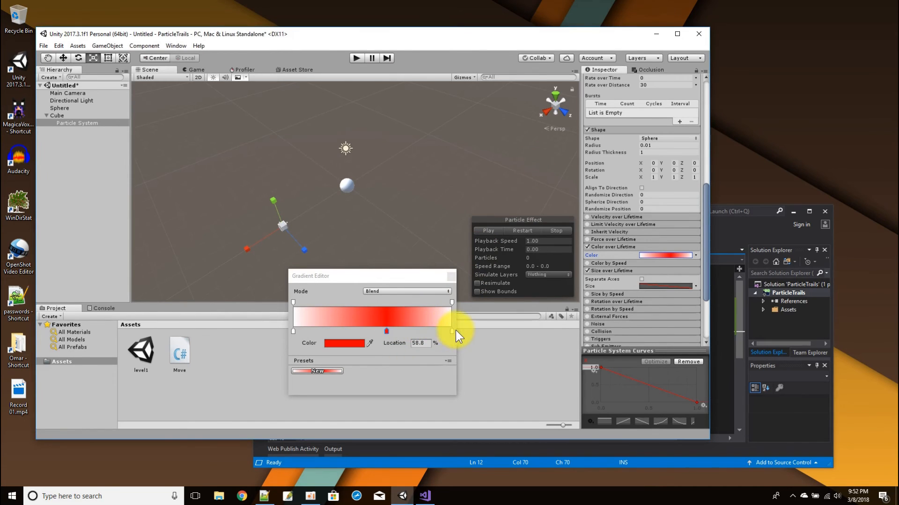
drag(453, 331, 453, 330)
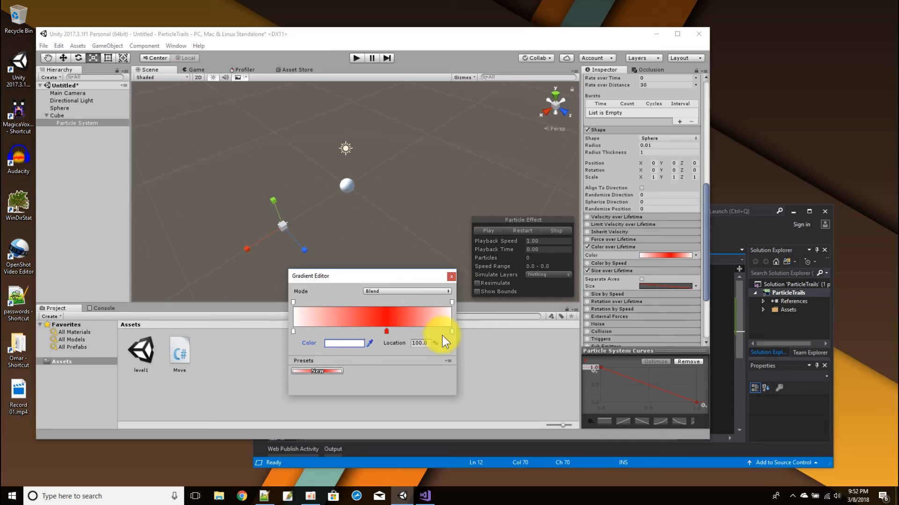
click(344, 343)
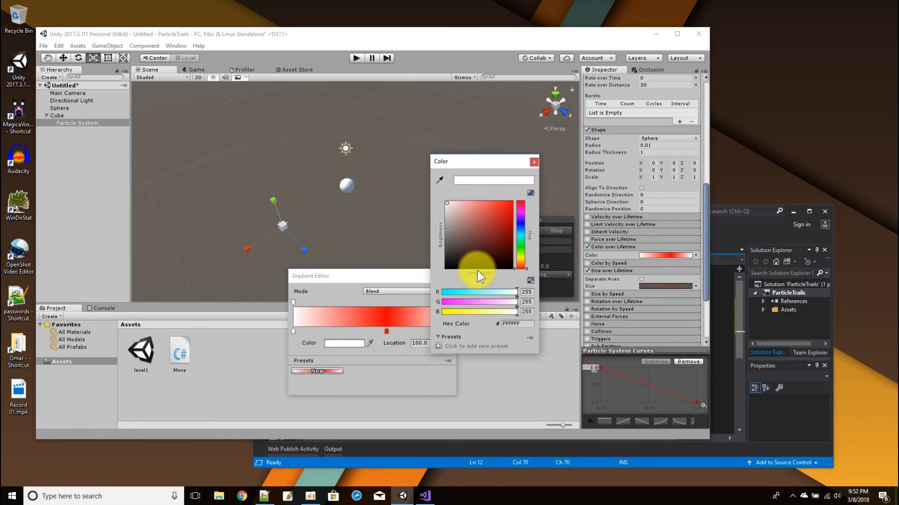
drag(478, 270, 513, 206)
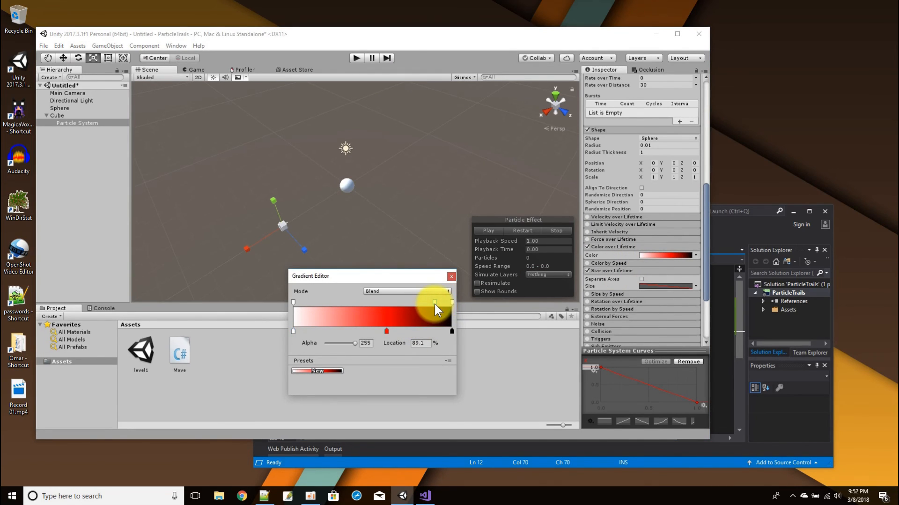
Adjust the alpha stops so the trail's end fades to fully transparent
drag(439, 303, 430, 303)
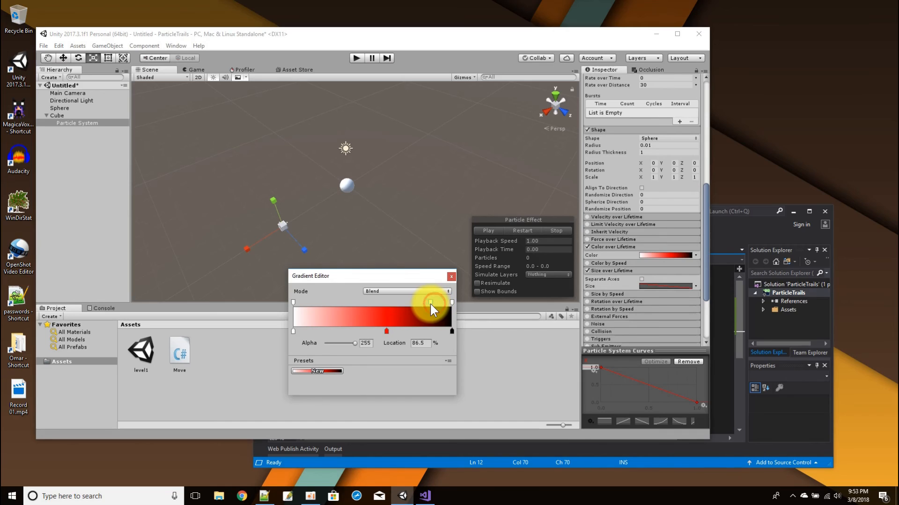
drag(432, 302, 429, 302)
text(0)
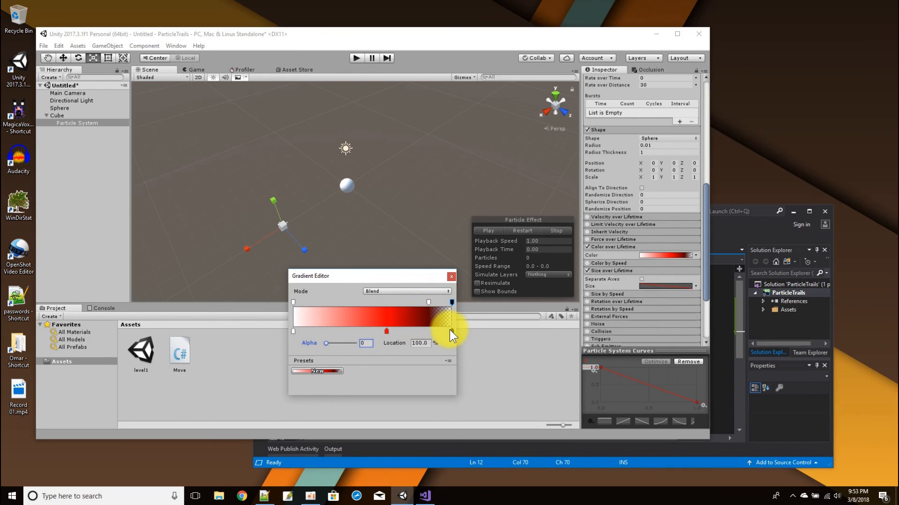
click(451, 302)
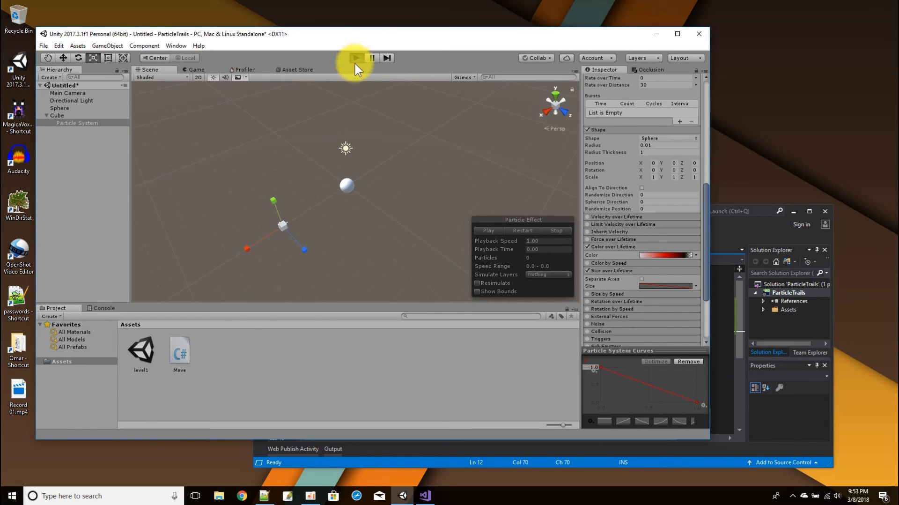
Play-test the red fading trail behind the orbiting cube, then stop playback
click(356, 58)
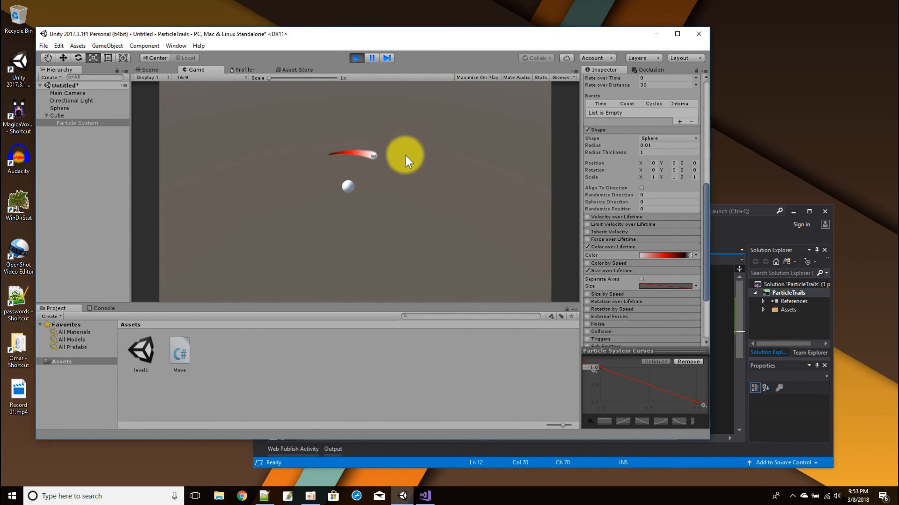
click(357, 57)
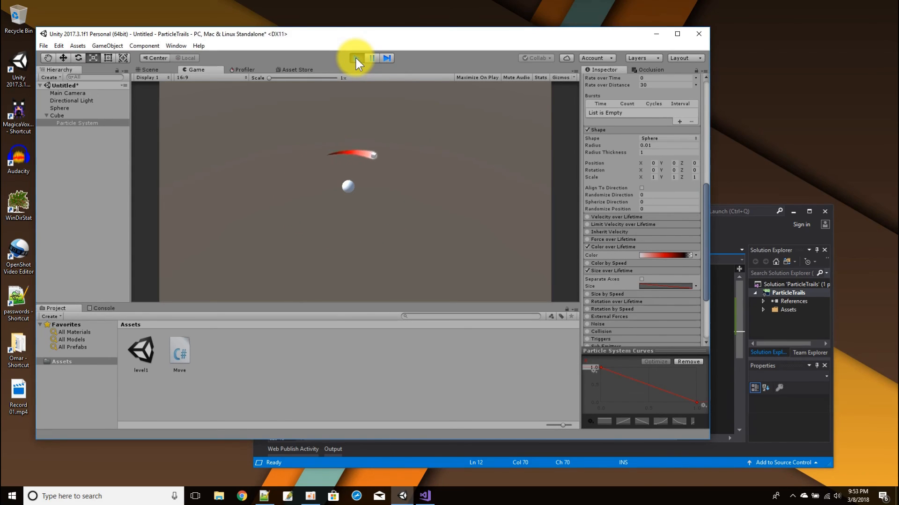
click(150, 69)
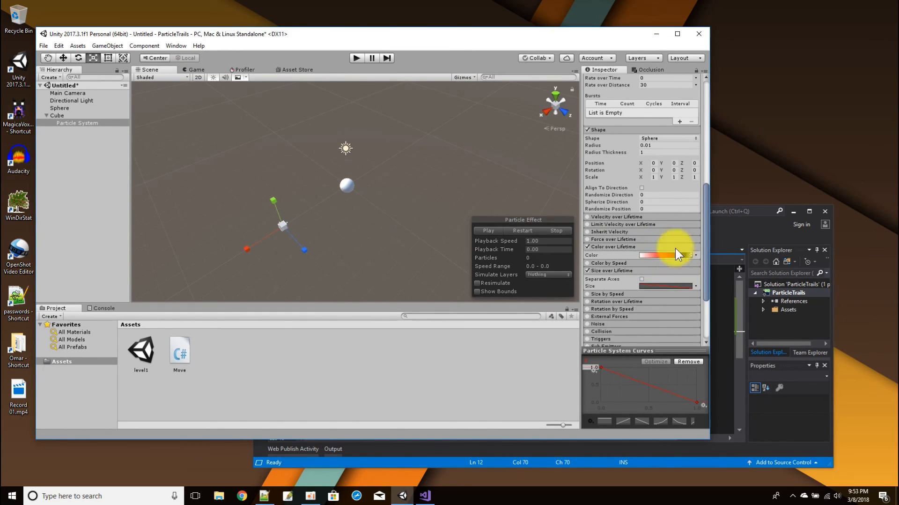
mouse_move(620, 194)
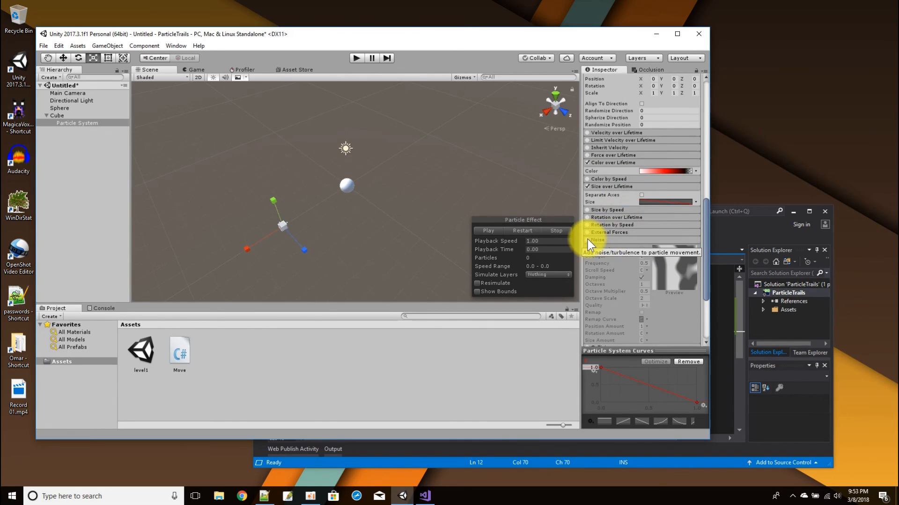
Turn on the Noise module so the red trail wiggles, and play-test it
click(586, 240)
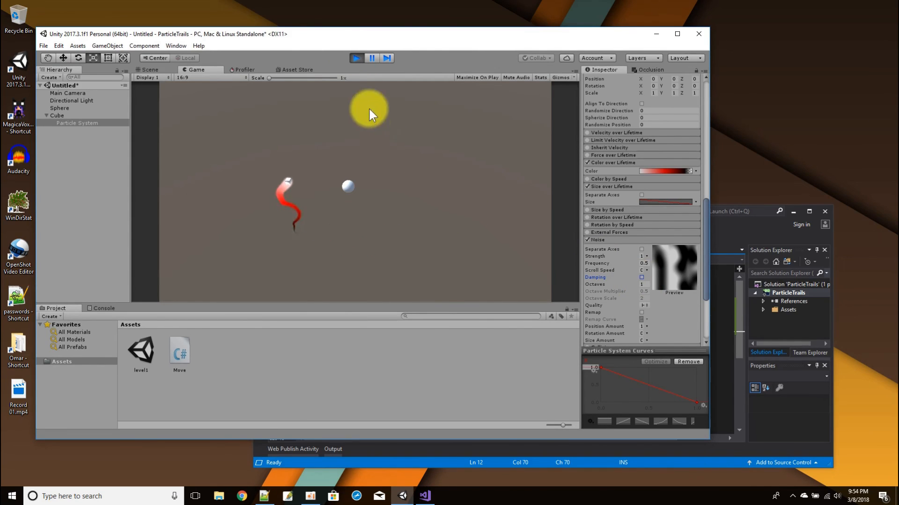
click(148, 69)
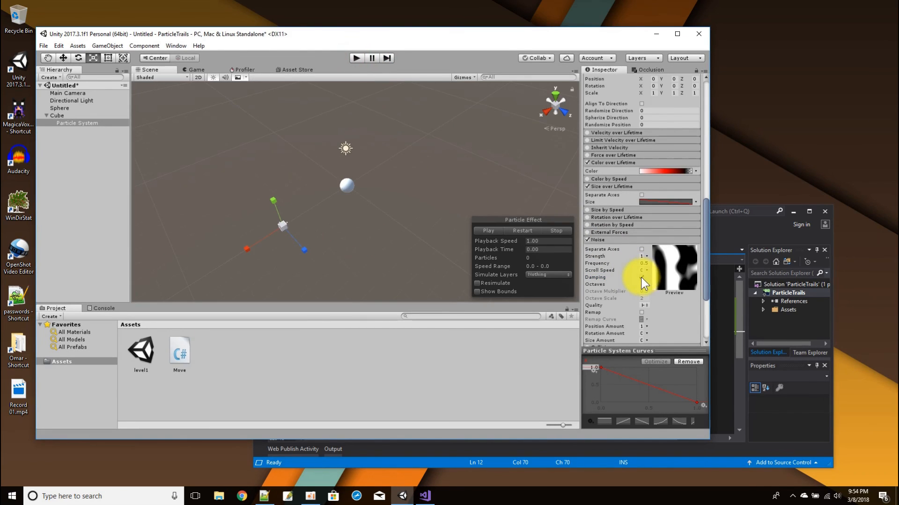